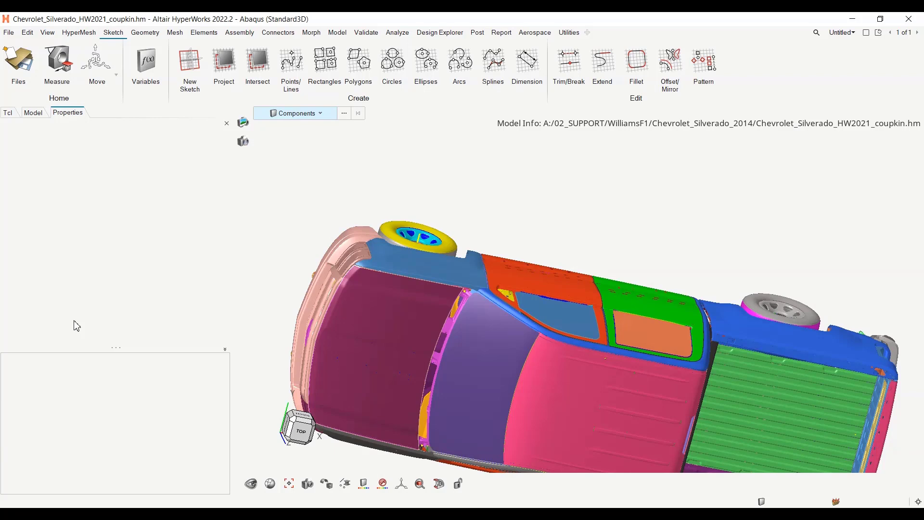
# Step: Review the model's properties list, then switch to the Components list with IDs and colours
pyautogui.click(319, 114)
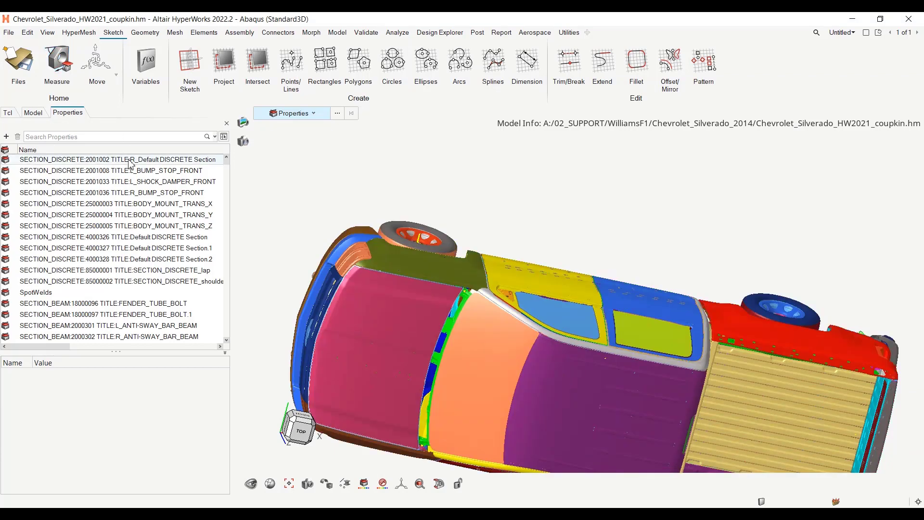
pyautogui.moveTo(71, 217)
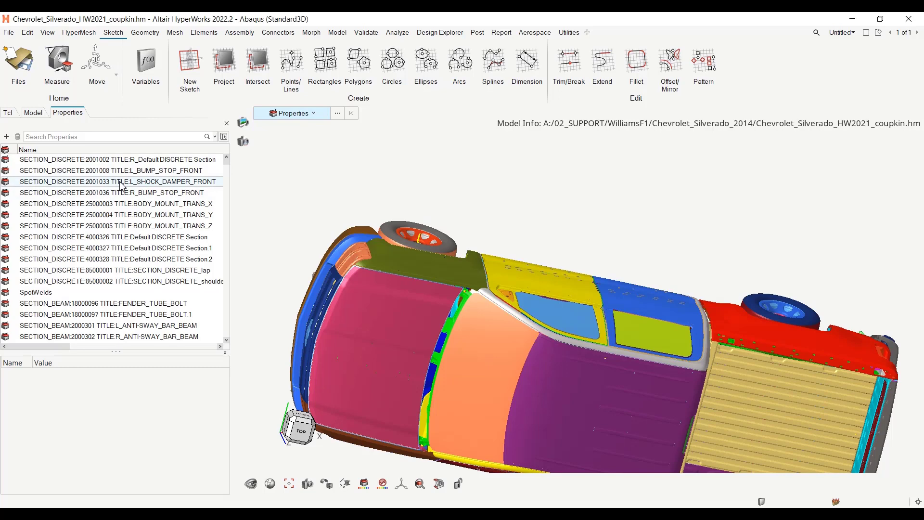
pyautogui.click(33, 112)
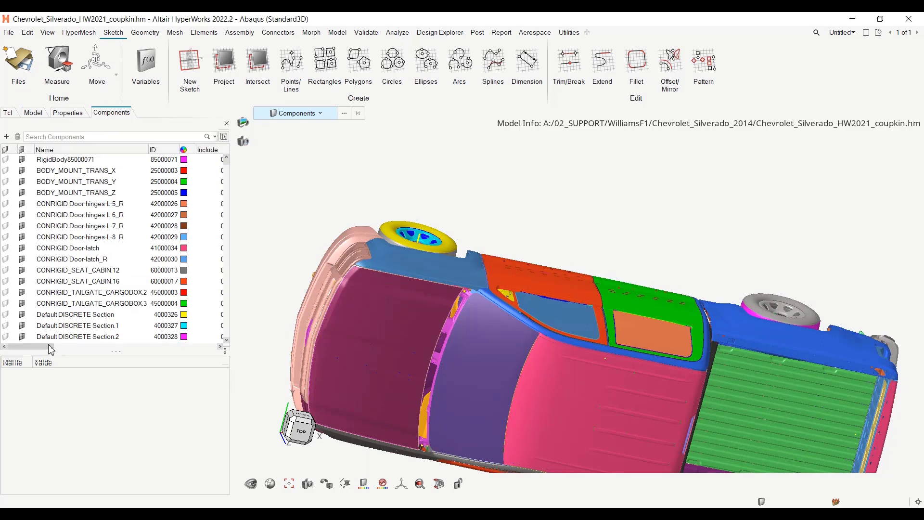
pyautogui.moveTo(50, 348); pyautogui.dragTo(71, 354)
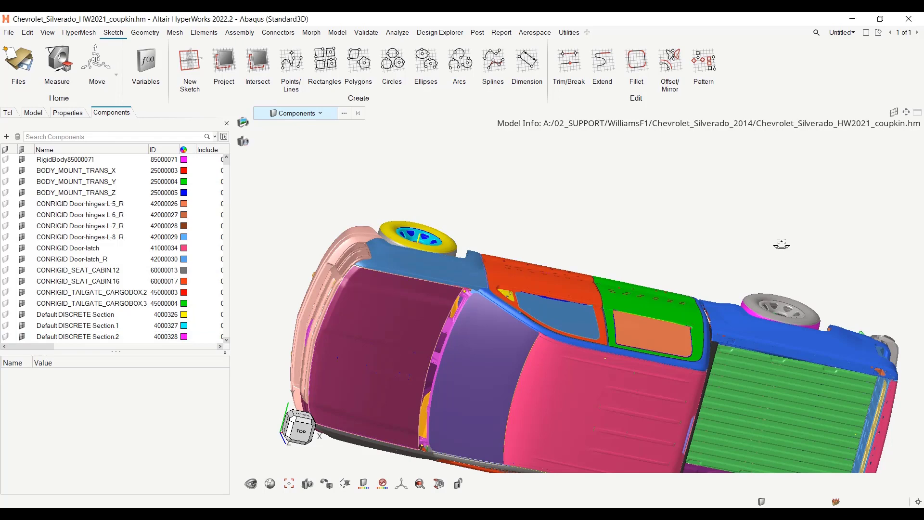
pyautogui.moveTo(781, 242); pyautogui.dragTo(483, 344)
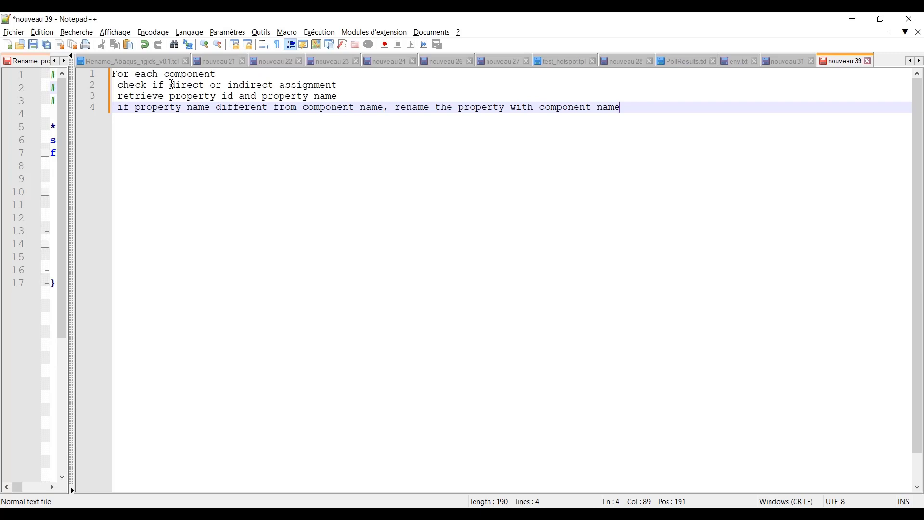
pyautogui.moveTo(344, 84)
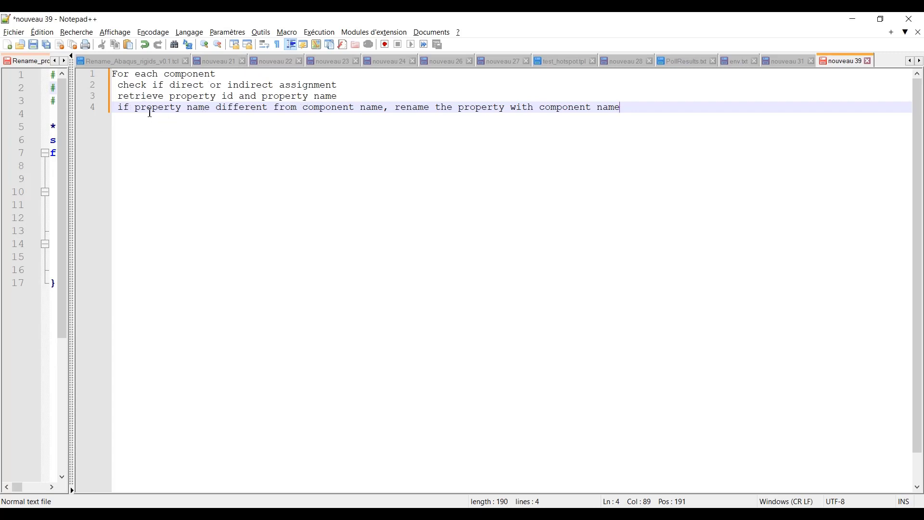
pyautogui.moveTo(358, 115)
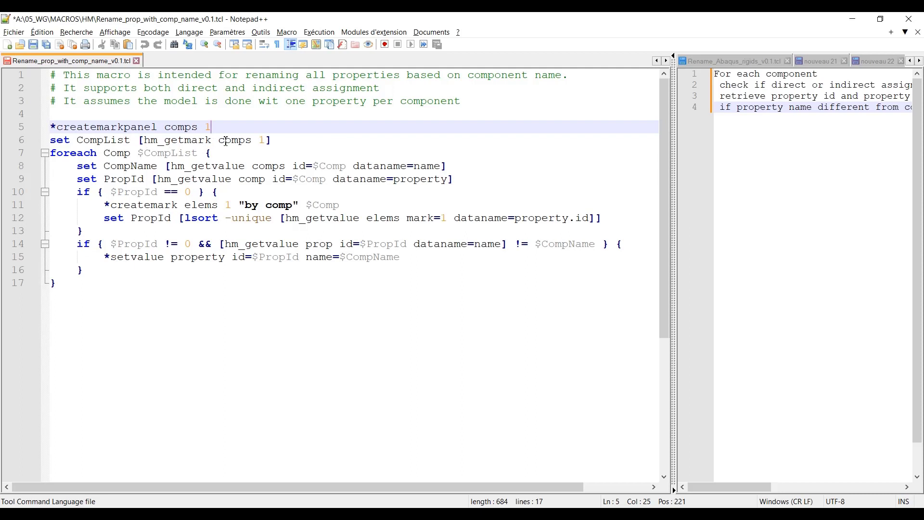
pyautogui.moveTo(254, 140)
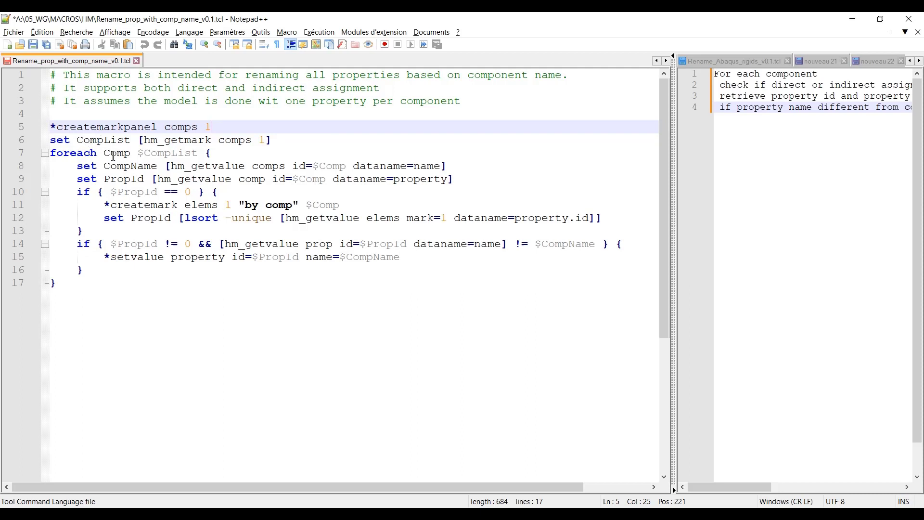
pyautogui.moveTo(173, 155)
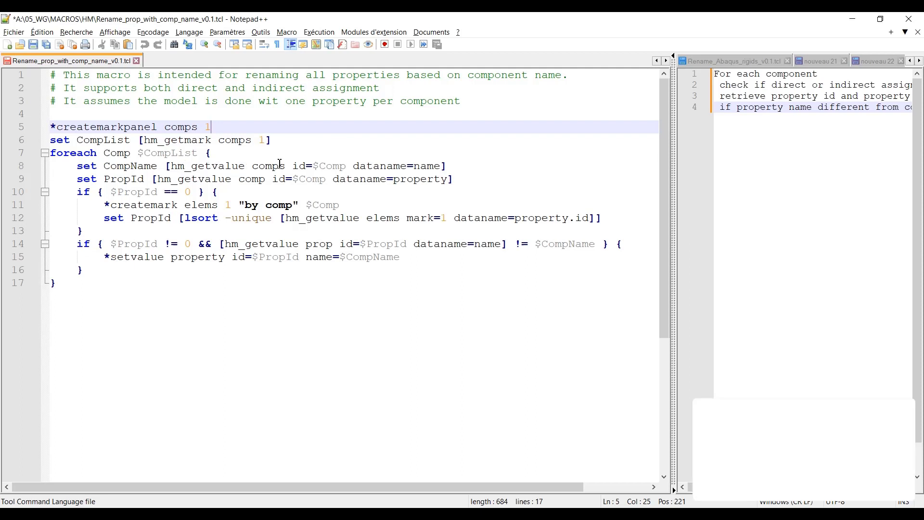
pyautogui.moveTo(299, 166)
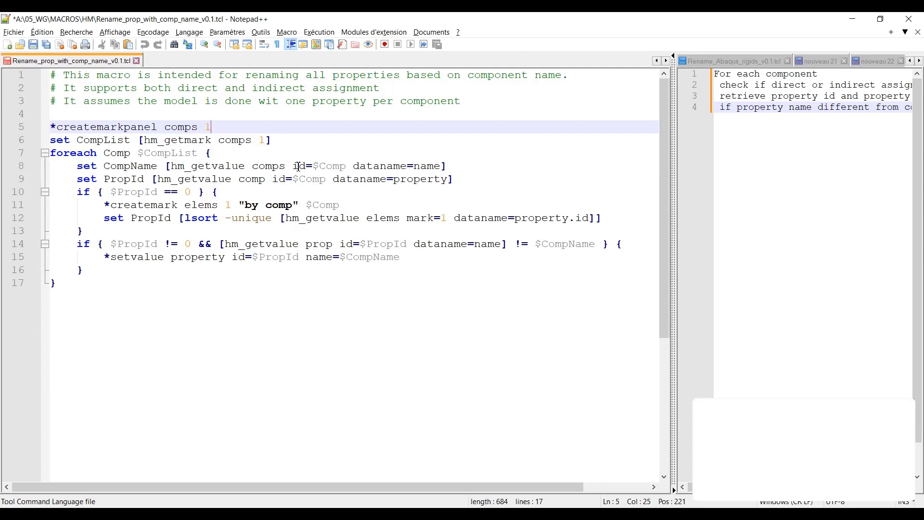
pyautogui.moveTo(655, 240)
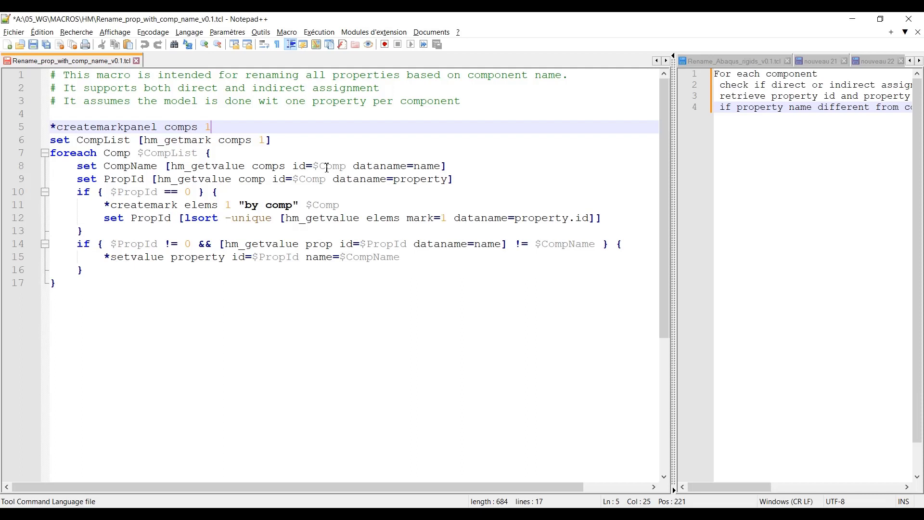
pyautogui.moveTo(433, 166)
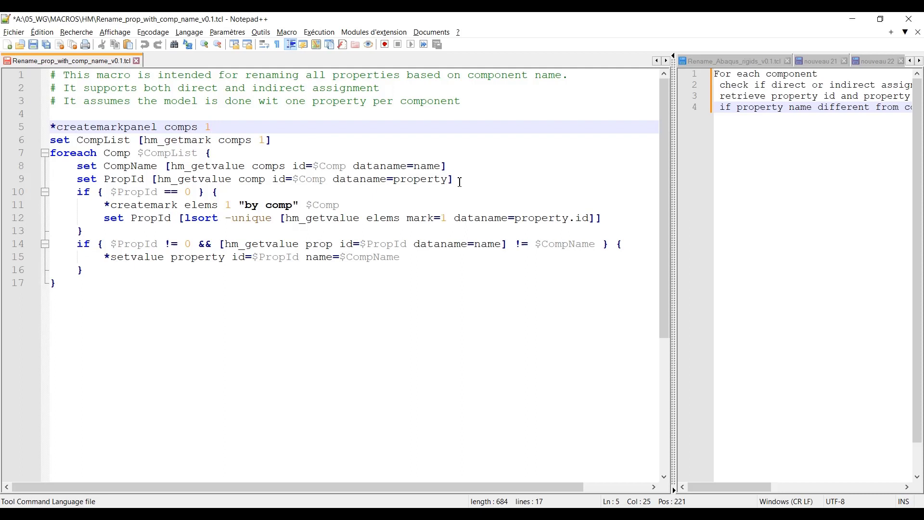
# Step: Point out the PropId check on line 10 of the macro loop
pyautogui.click(77, 191)
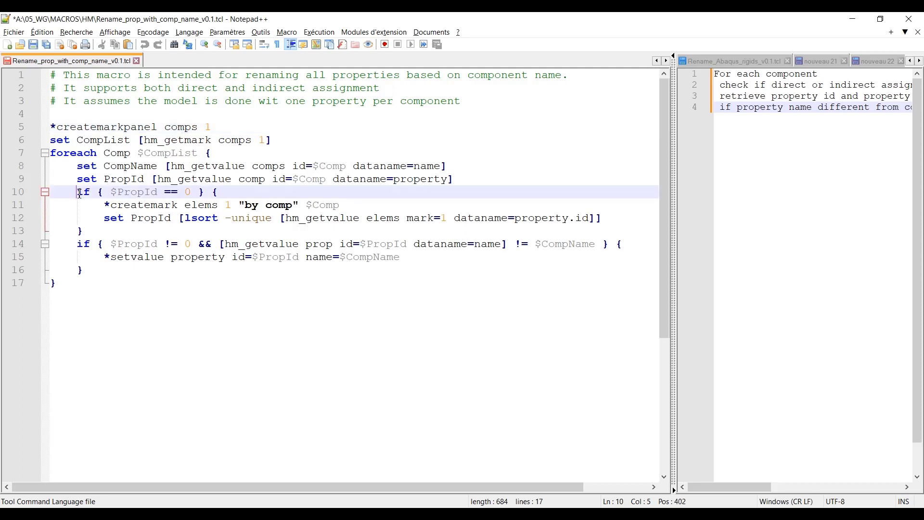
pyautogui.moveTo(76, 192); pyautogui.dragTo(171, 192)
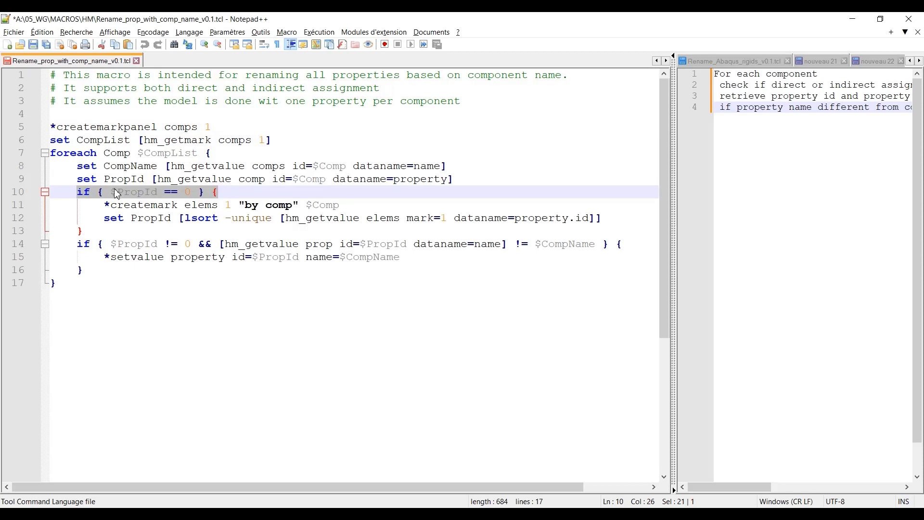
pyautogui.click(119, 191)
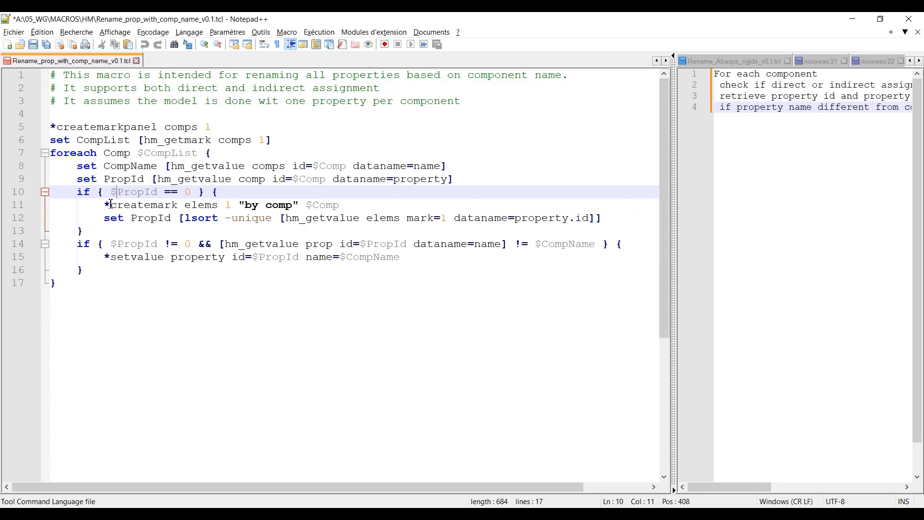
pyautogui.click(200, 205)
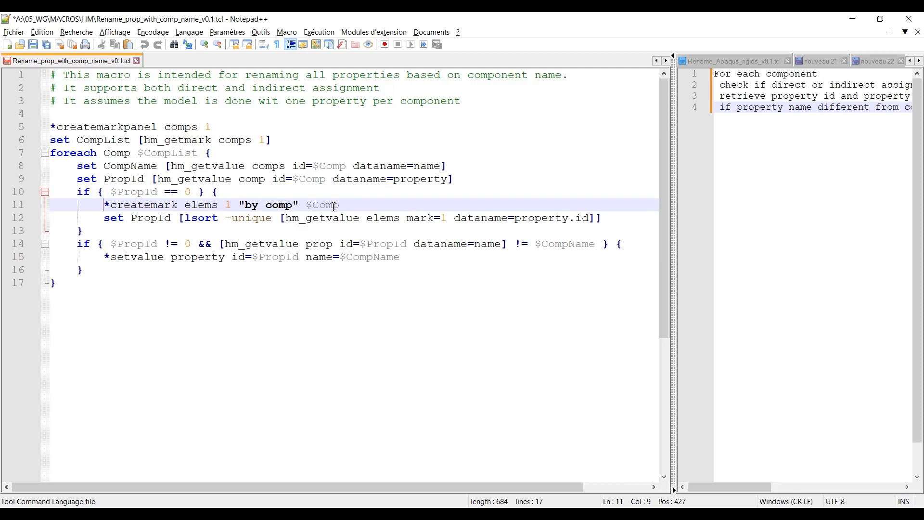
pyautogui.click(290, 218)
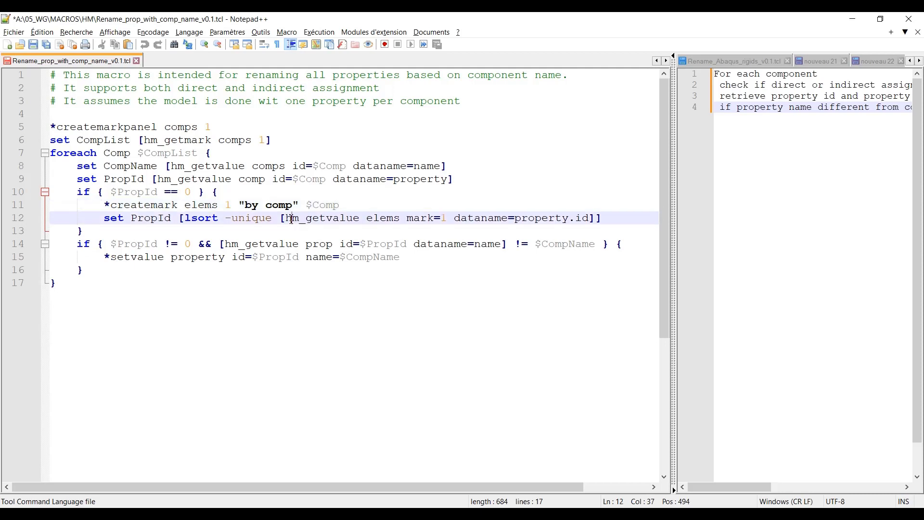
pyautogui.doubleClick(320, 218)
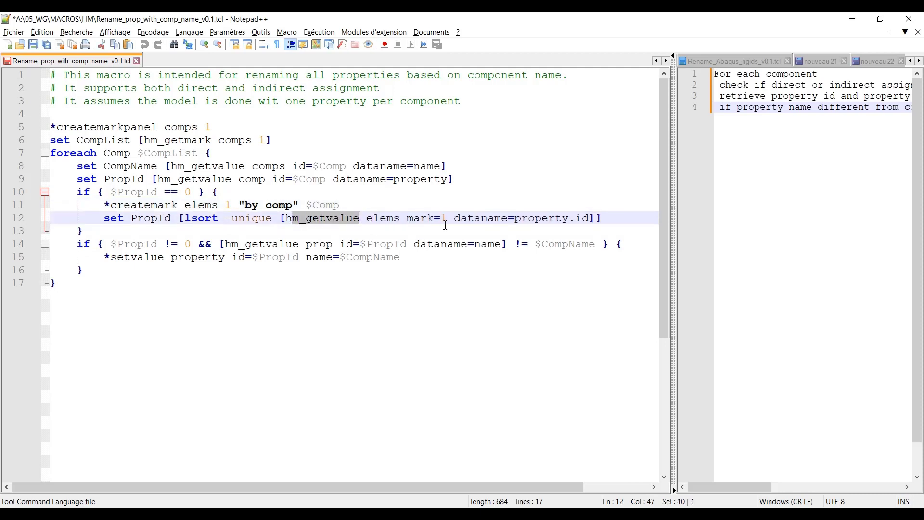
pyautogui.moveTo(556, 217)
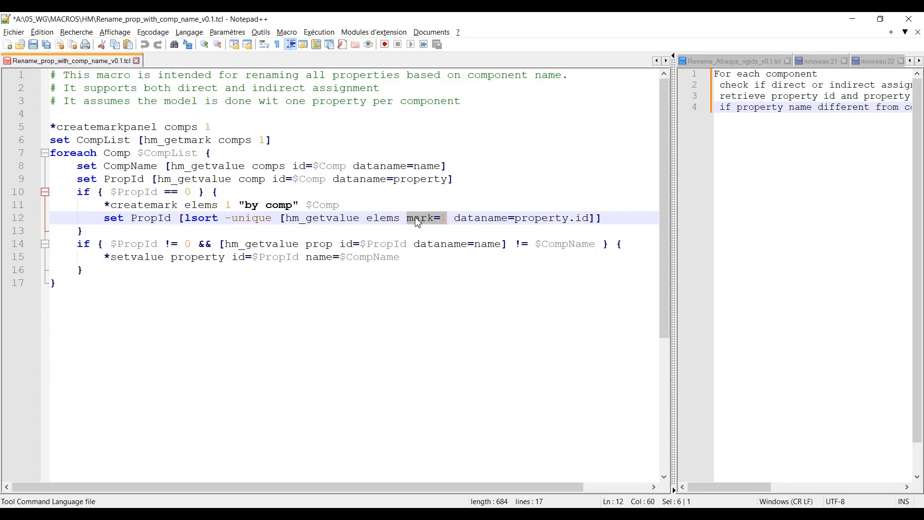
pyautogui.moveTo(441, 227)
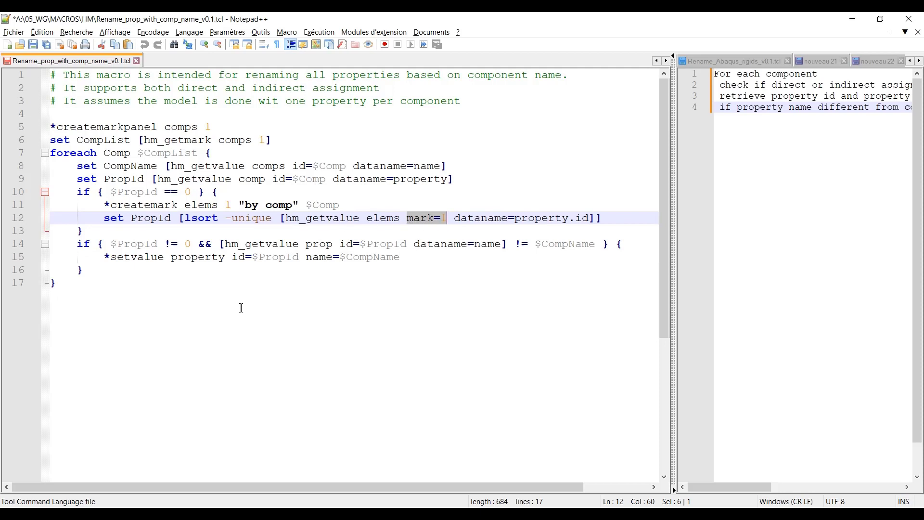
pyautogui.moveTo(381, 219)
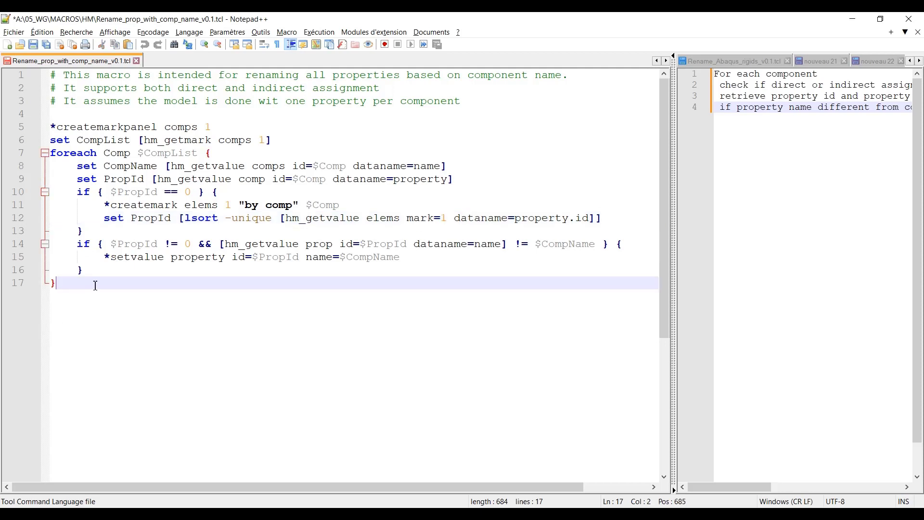
# Step: Add blank lines after the loop, type a temporary list of ones, then delete it
pyautogui.press('Enter')
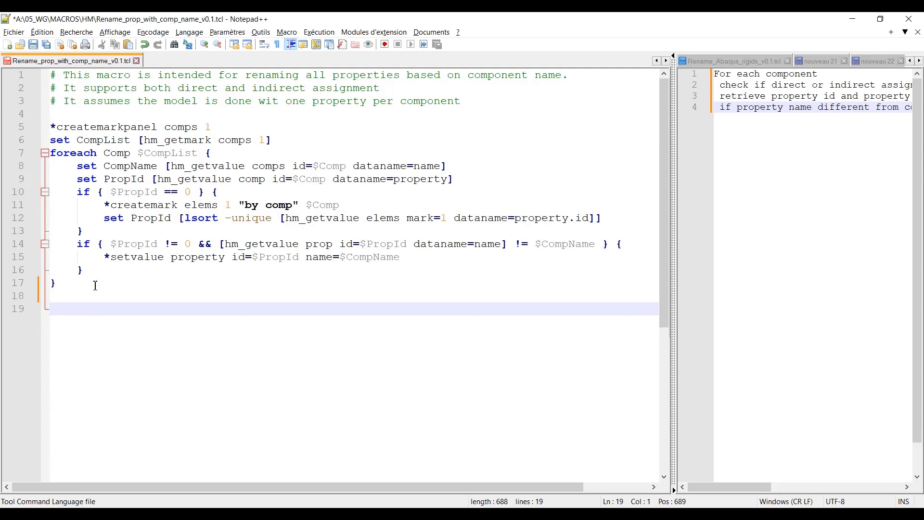
pyautogui.write('{')
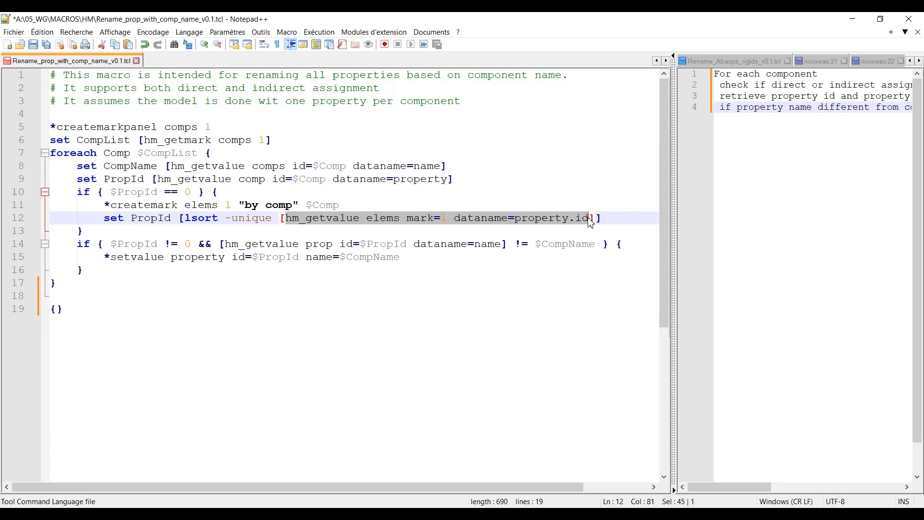
pyautogui.moveTo(45, 310)
pyautogui.write('1 1 1 1 1 1 1 1 1 1 1 ')
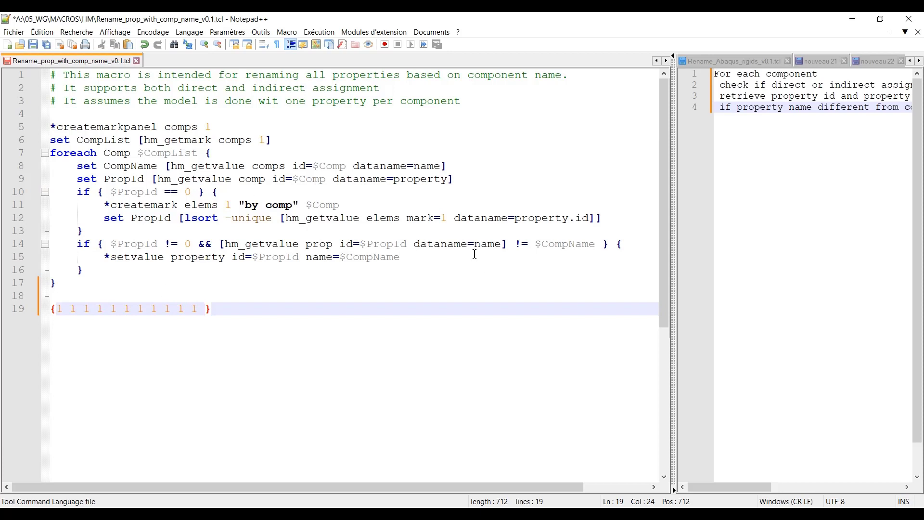
pyautogui.moveTo(185, 217)
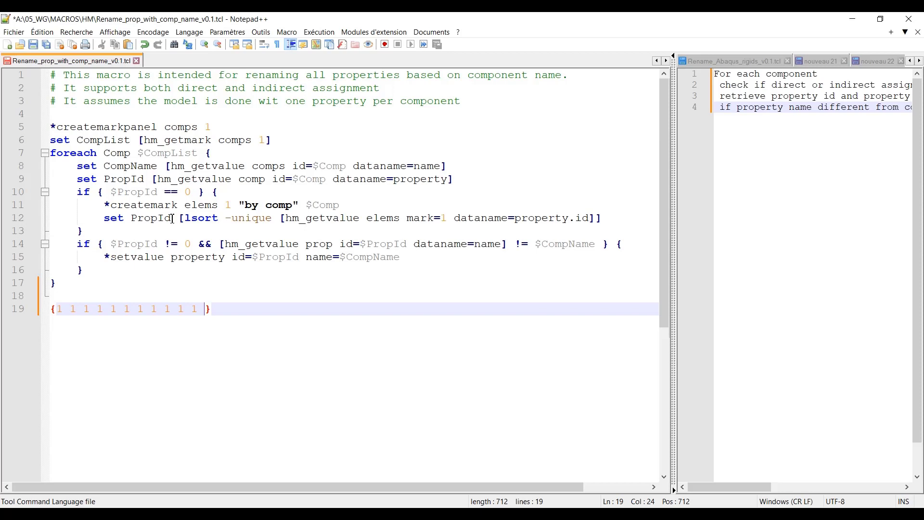
pyautogui.moveTo(207, 308); pyautogui.dragTo(52, 308)
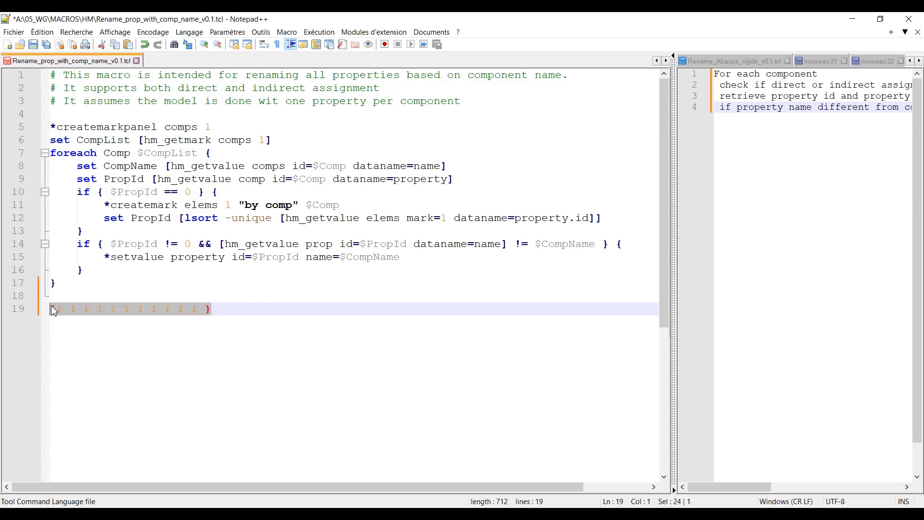
pyautogui.press('Delete')
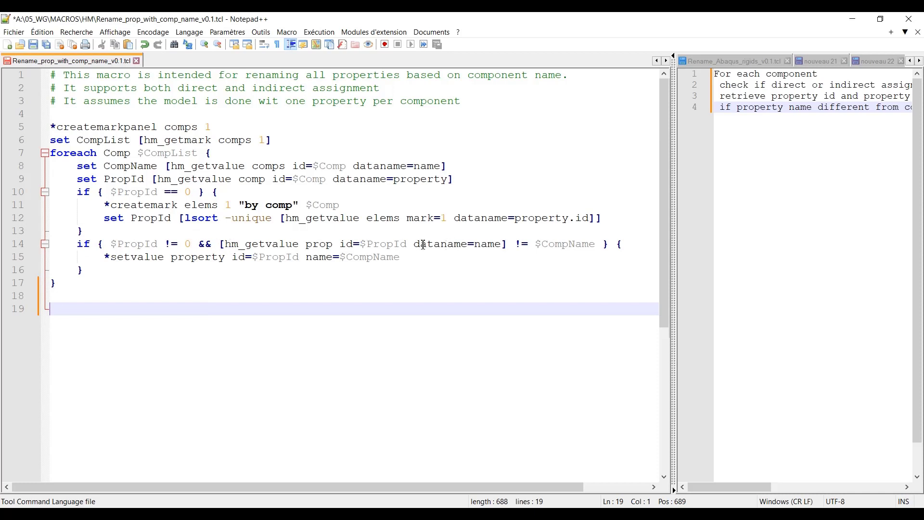
pyautogui.click(225, 244)
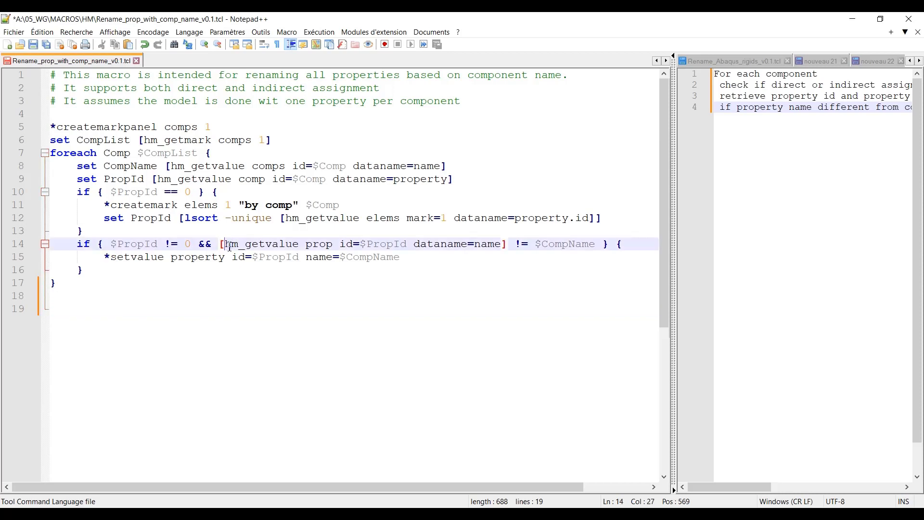
pyautogui.doubleClick(261, 244)
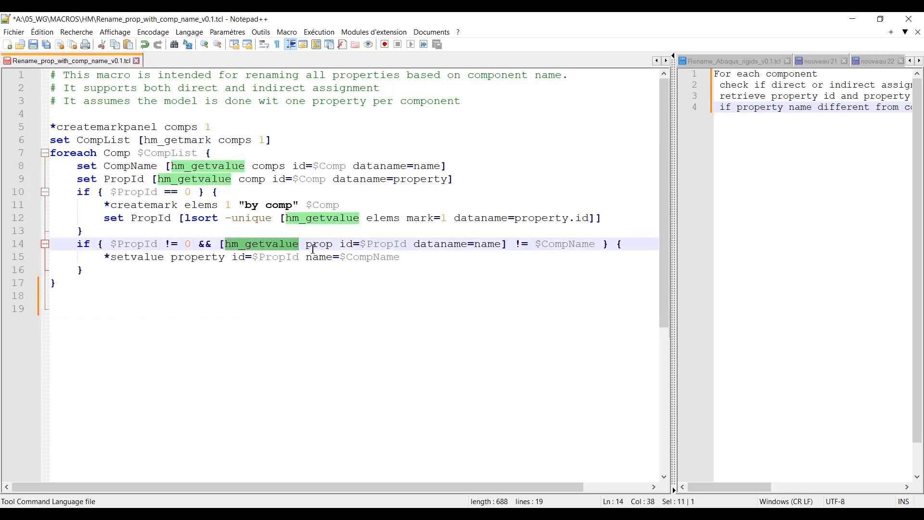
pyautogui.doubleClick(318, 243)
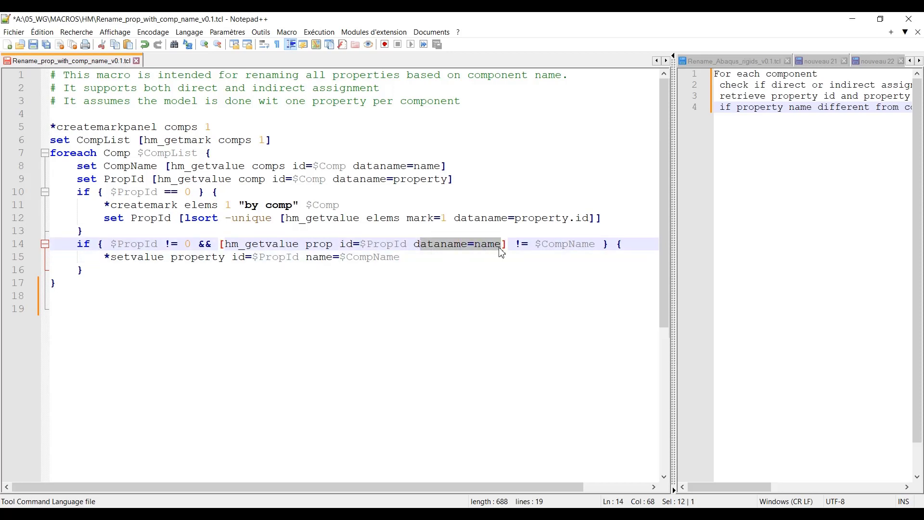
pyautogui.moveTo(339, 244)
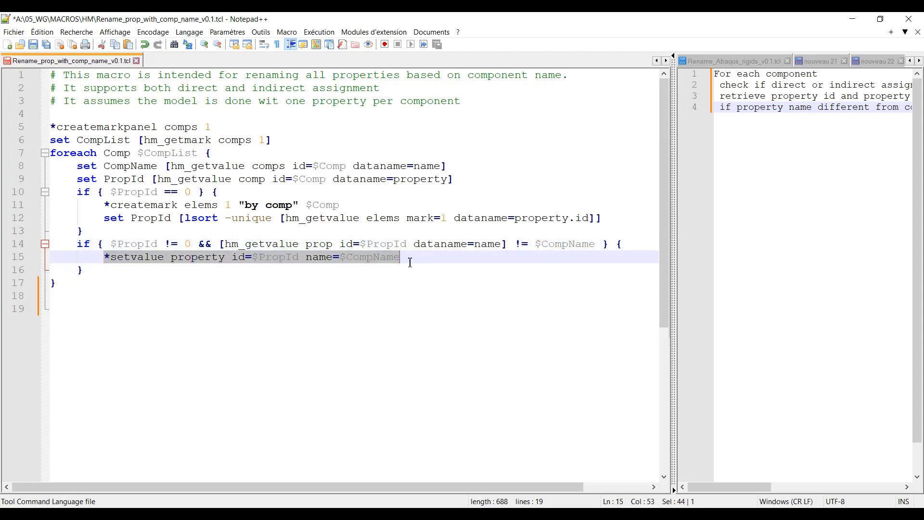
pyautogui.click(410, 258)
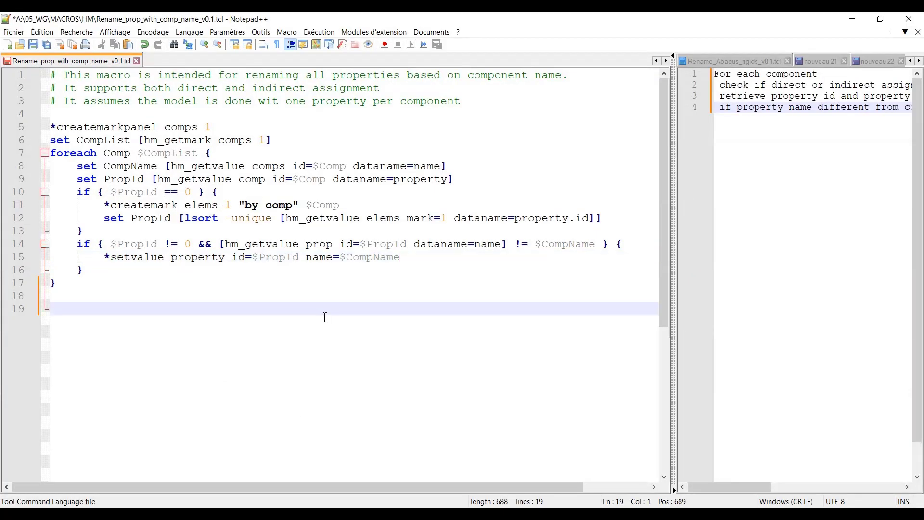
# Step: Save Rename_prop_with_comp_name_v0.1.tcl and copy its file path from the tab menu
pyautogui.rightClick(325, 317)
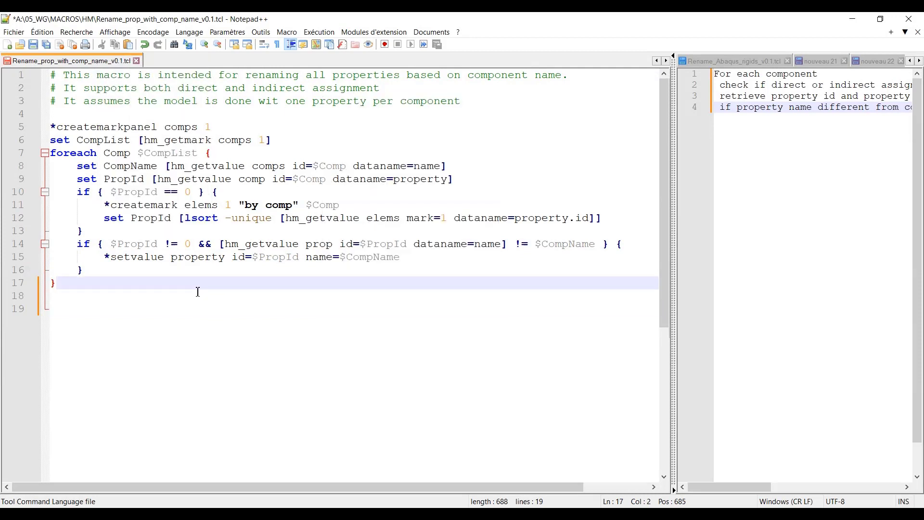
pyautogui.rightClick(72, 62)
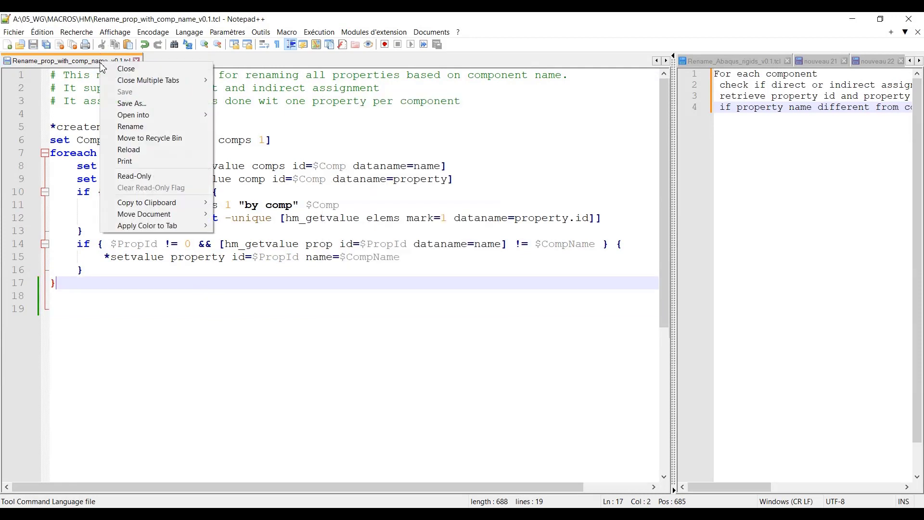
pyautogui.moveTo(147, 202)
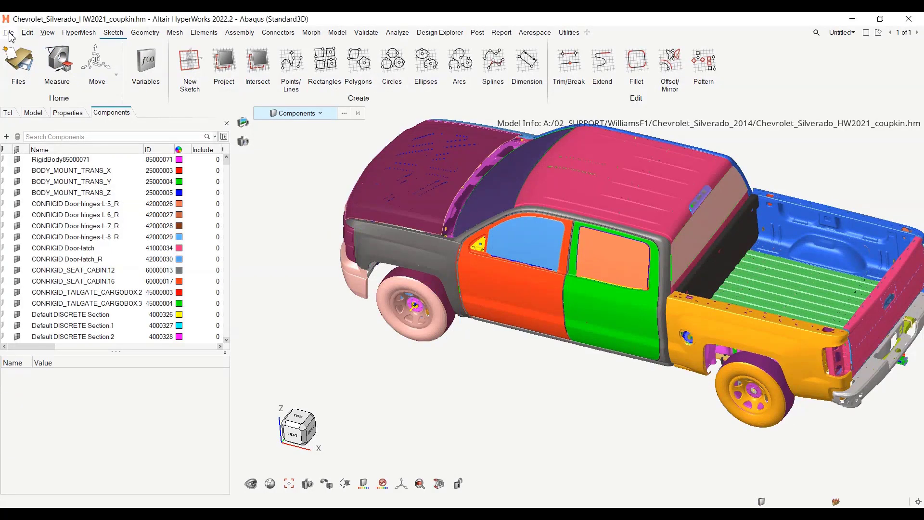
# Step: Run the Tcl script A:\05_WG\MACROS\HM\Rename_prop_with_comp_name_v0.1.tcl in HyperMesh
pyautogui.click(12, 33)
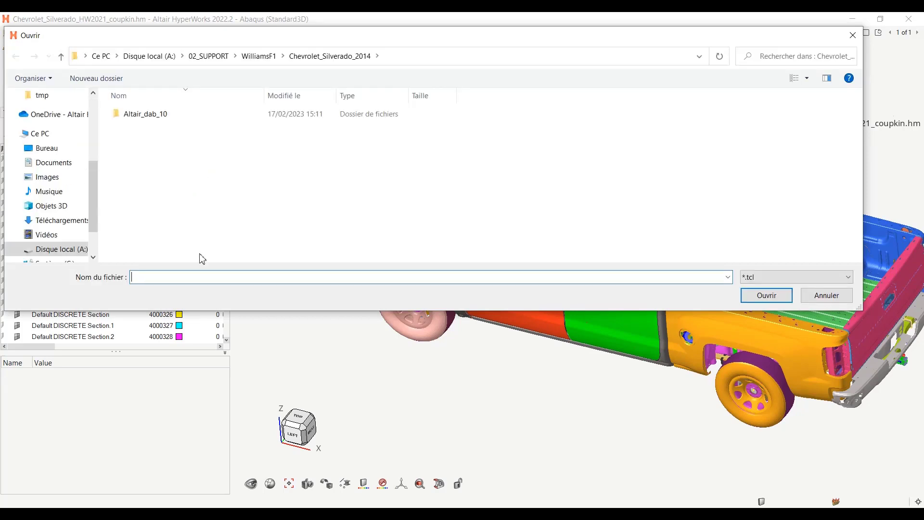
pyautogui.write('A:\\05_WG\\MACROS\\HM\\Rename_prop_with_comp_name_v0.1.tcl')
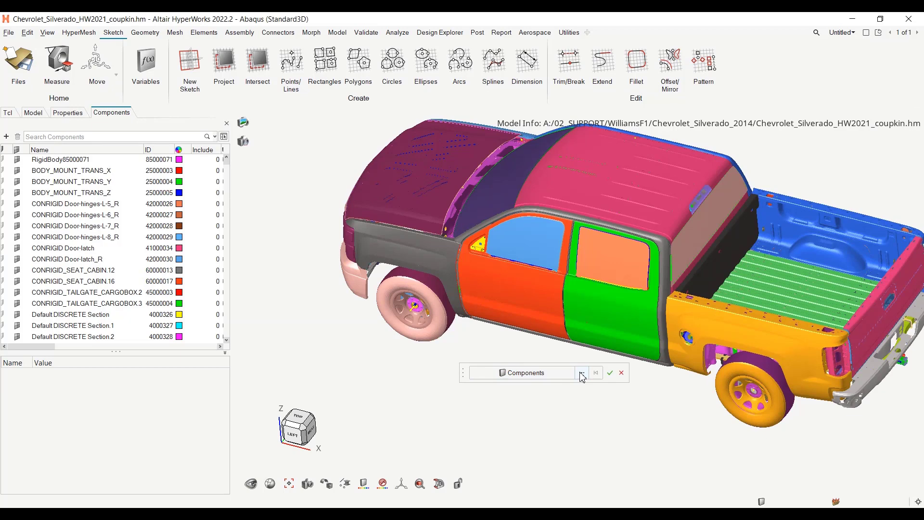
# Step: Pick the first five accelerometer components from the full list and confirm so the macro runs
pyautogui.click(582, 373)
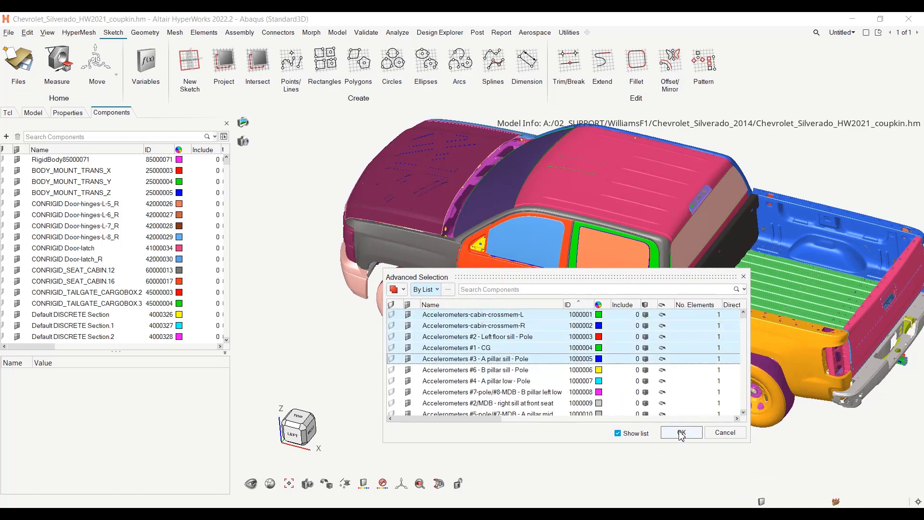
pyautogui.click(681, 432)
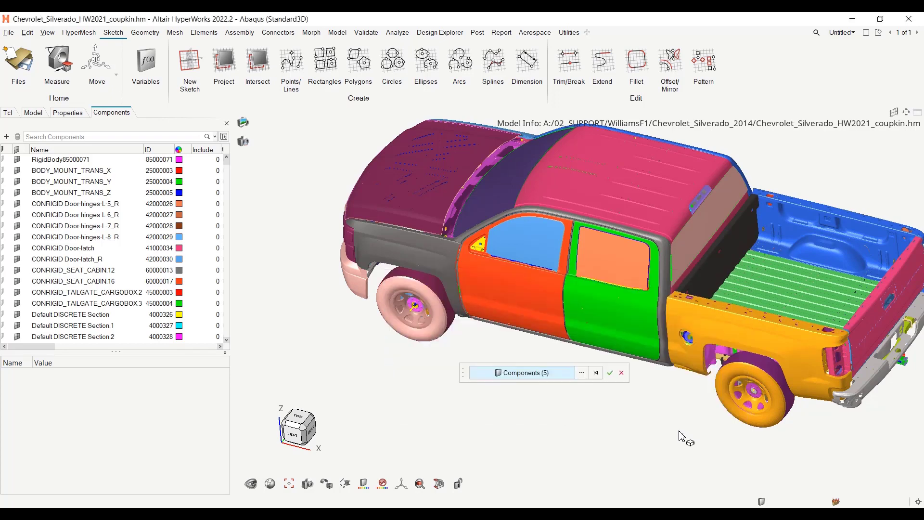
pyautogui.click(610, 372)
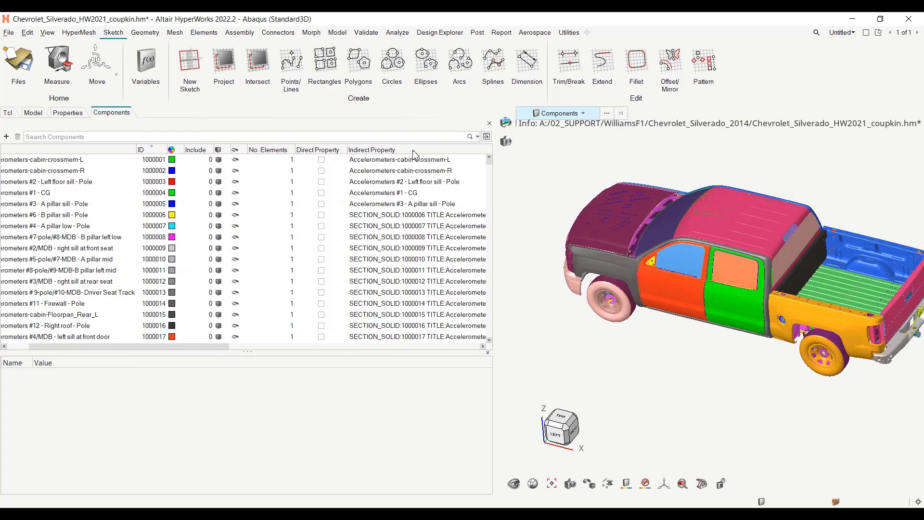
# Step: Widen the Components browser to show the renamed properties in the Indirect Property column
pyautogui.click(45, 171)
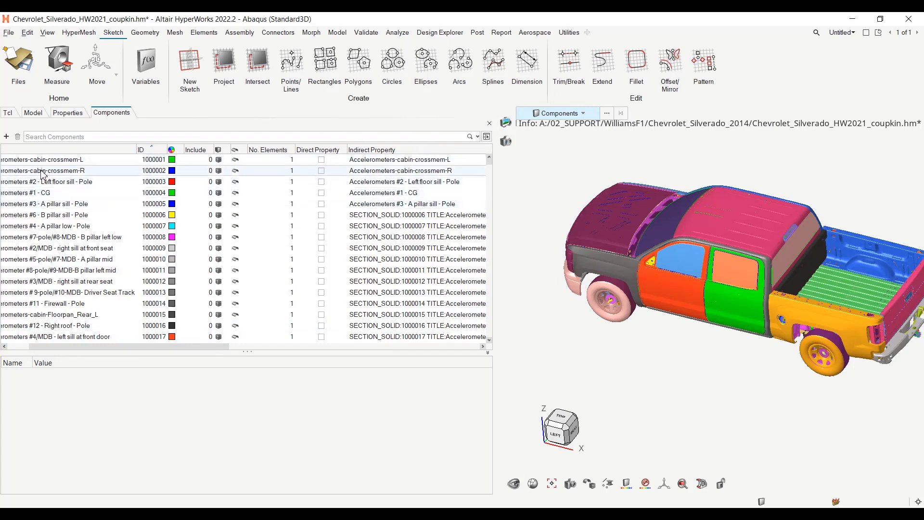